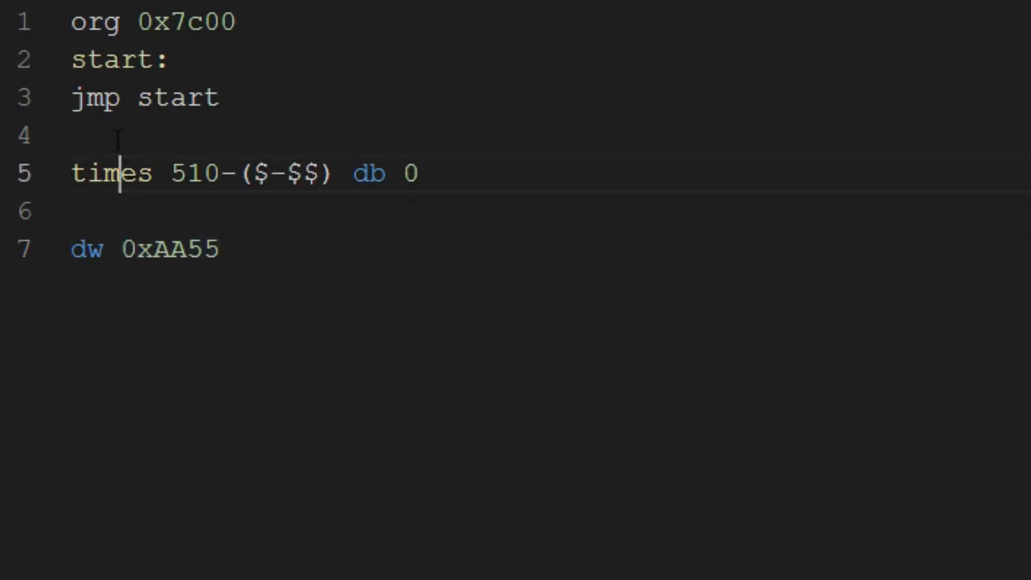
- Add blank lines at the top, type a scratch 'foo = 5' line, then erase it
drag(74, 60, 118, 172)
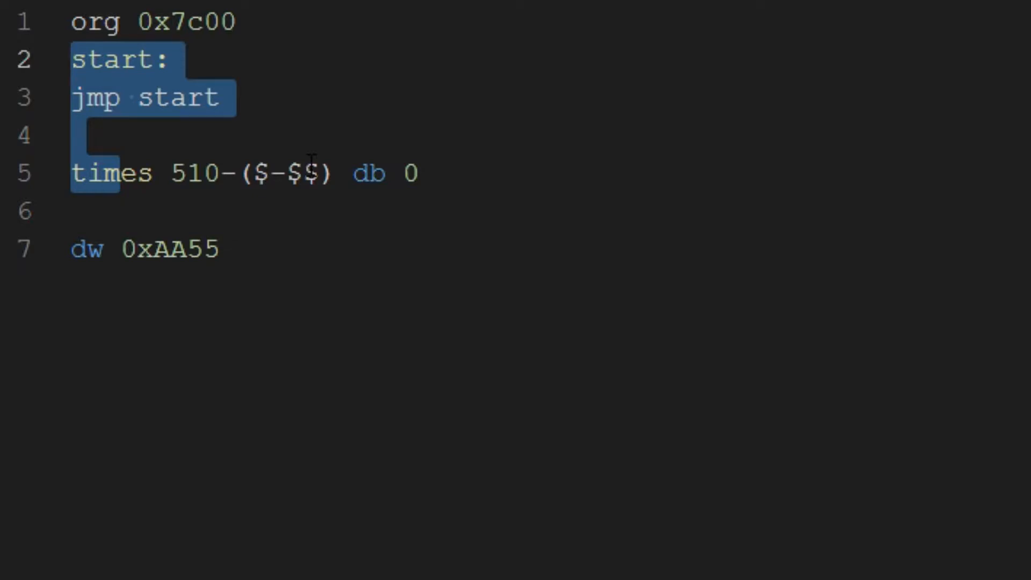
click(116, 21)
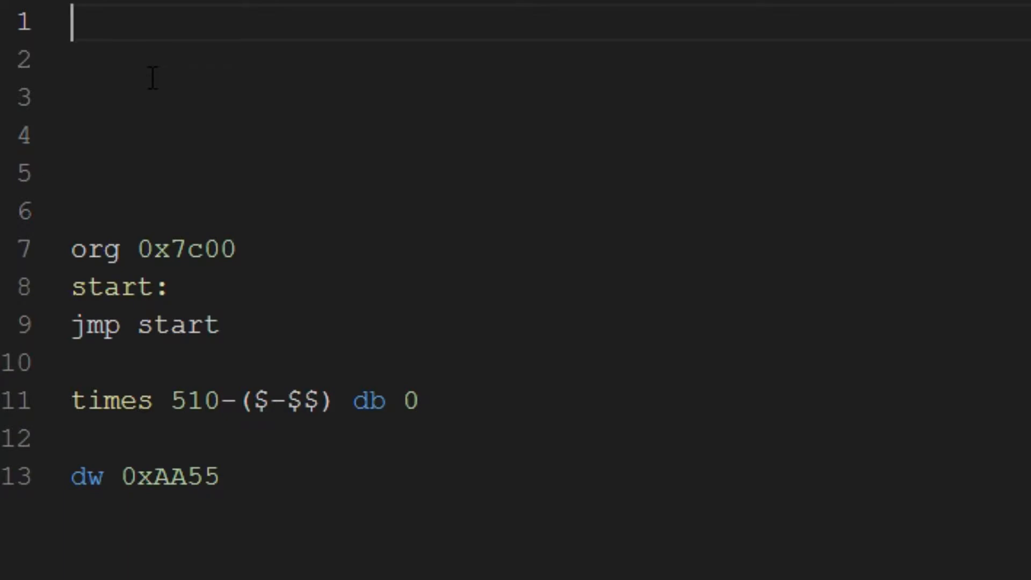
text(m)
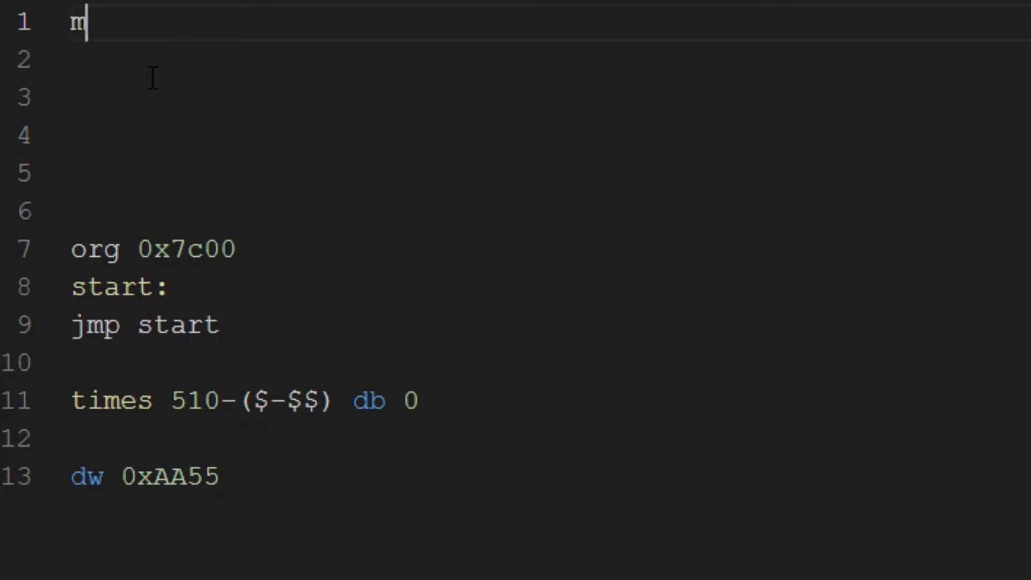
text(foo =)
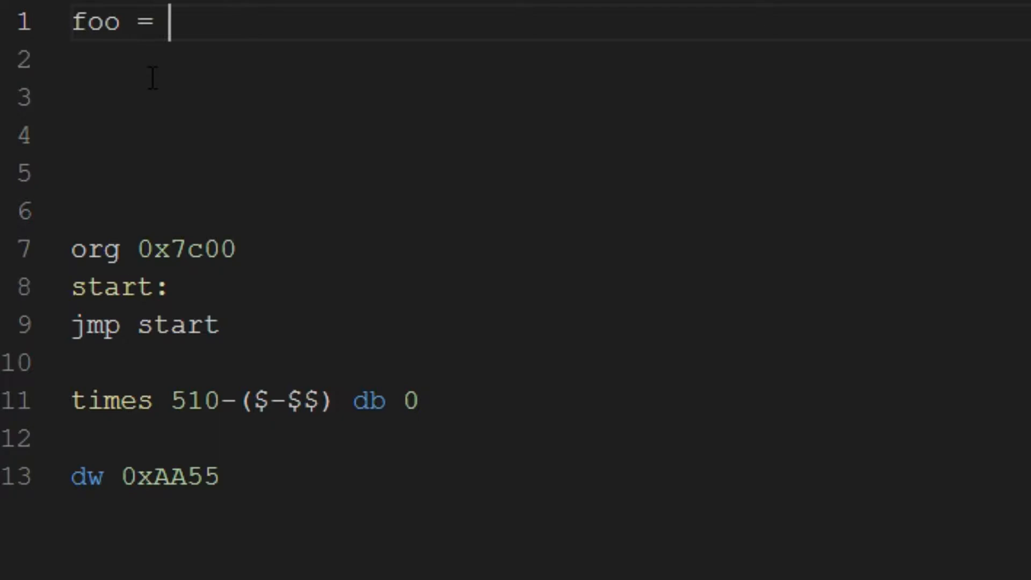
text(5)
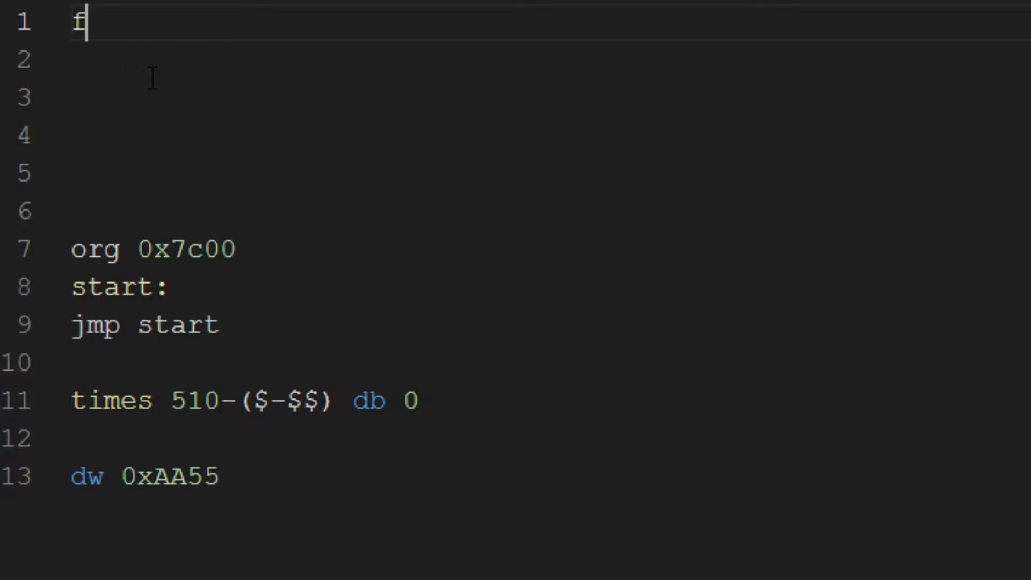
key(Backspace)
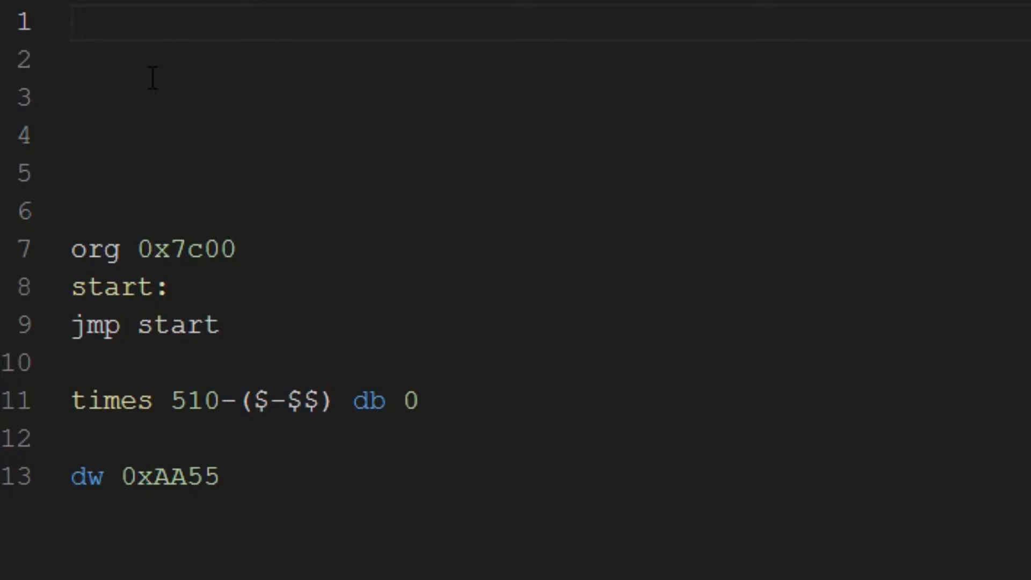
- Type the first example pair: mov ax, 5 alongside ax
text(mov)
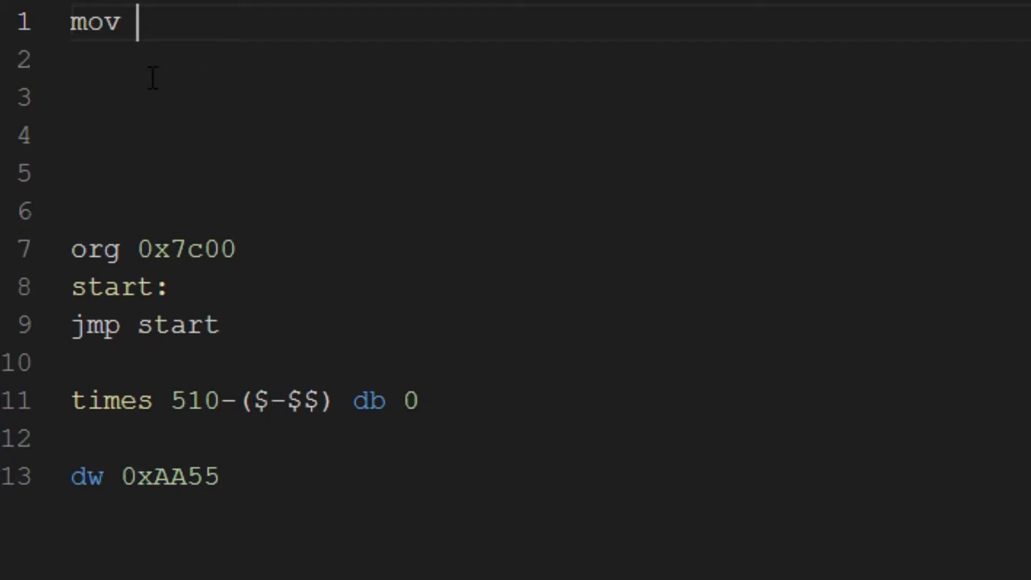
text(ax, 5)
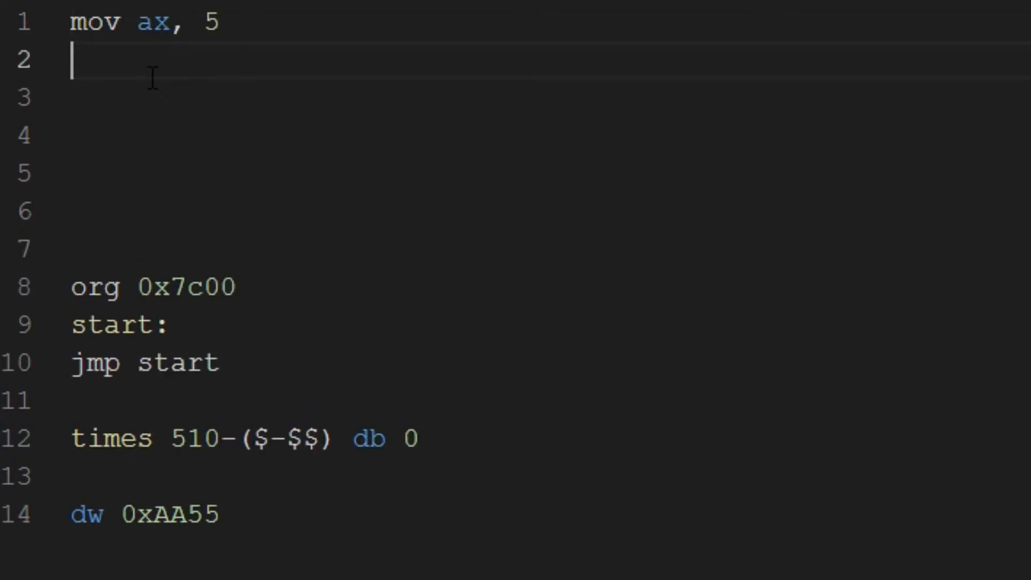
text(ax = 5)
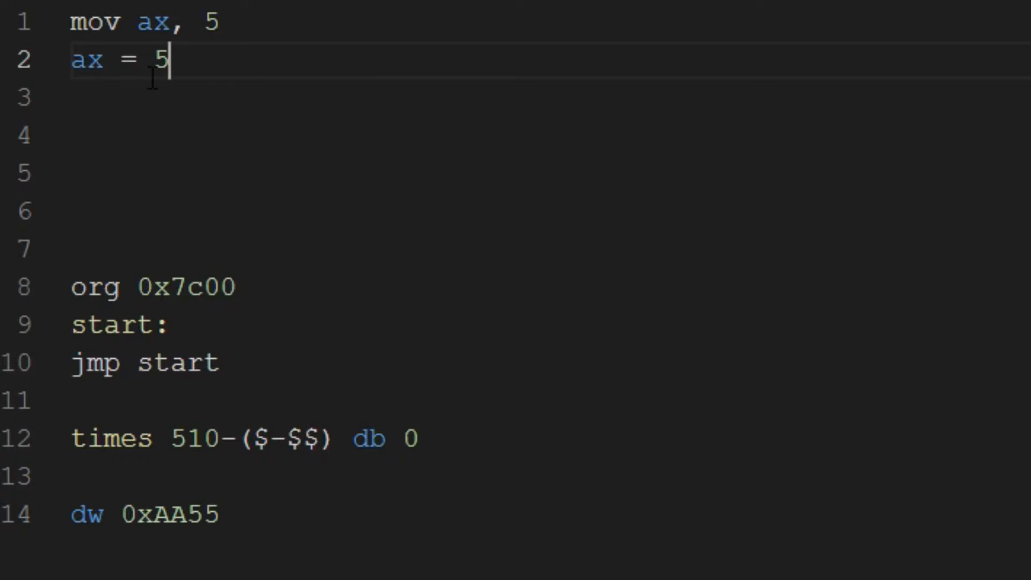
mouse_move(210, 63)
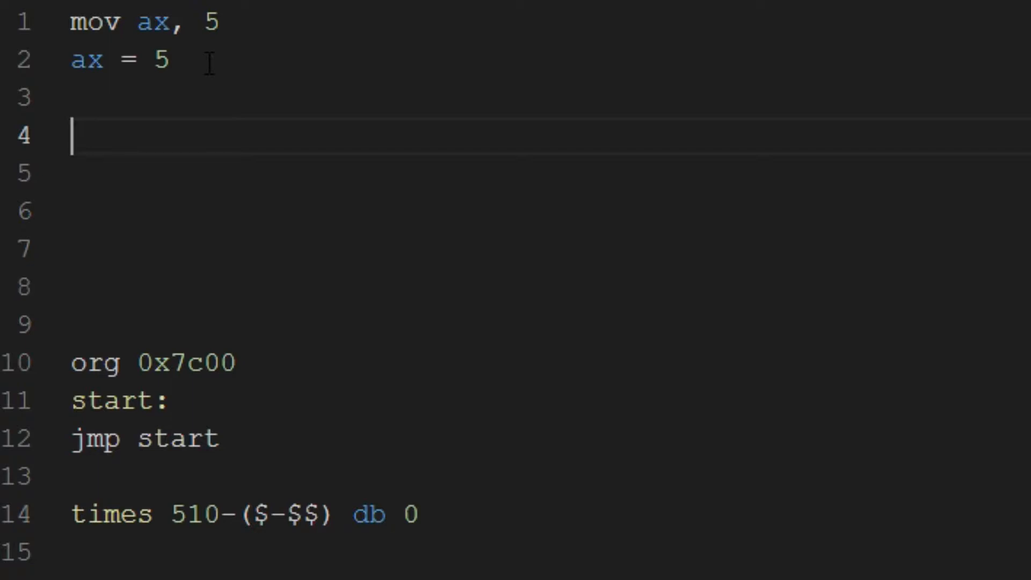
- Add the second example pair: mov ax, cx and ax = cx
text(mov)
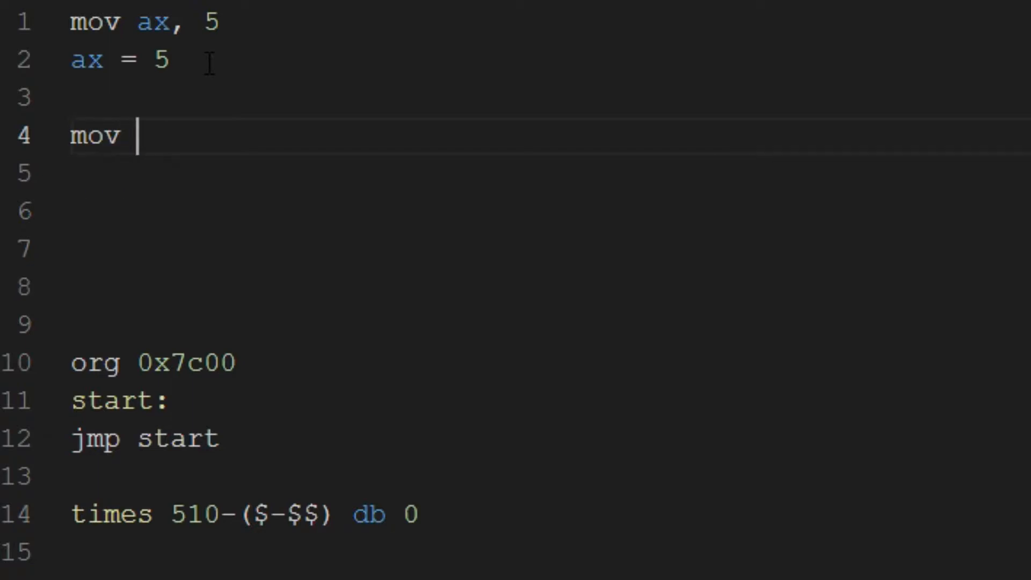
text(ax, cx)
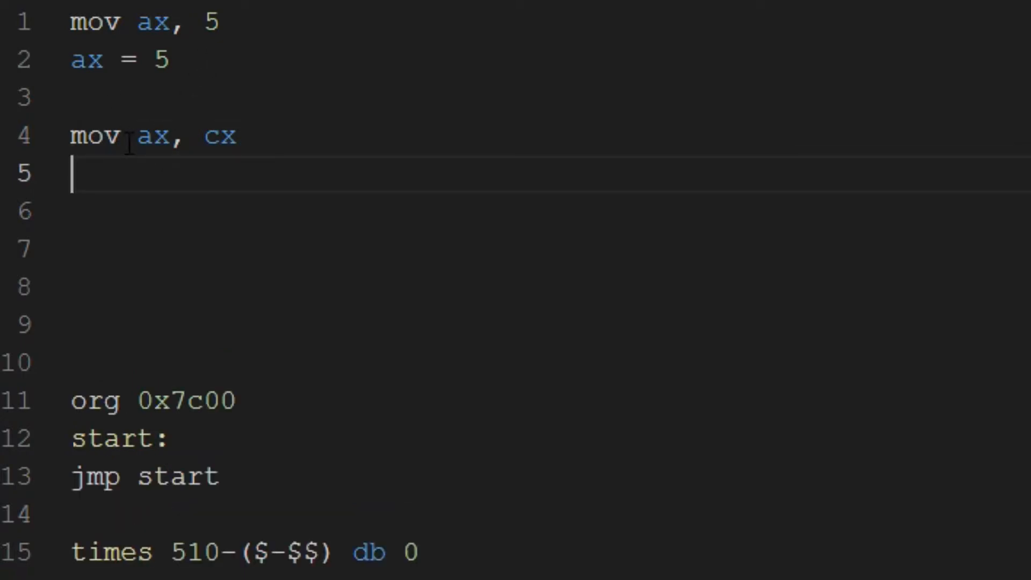
text(ax = cx)
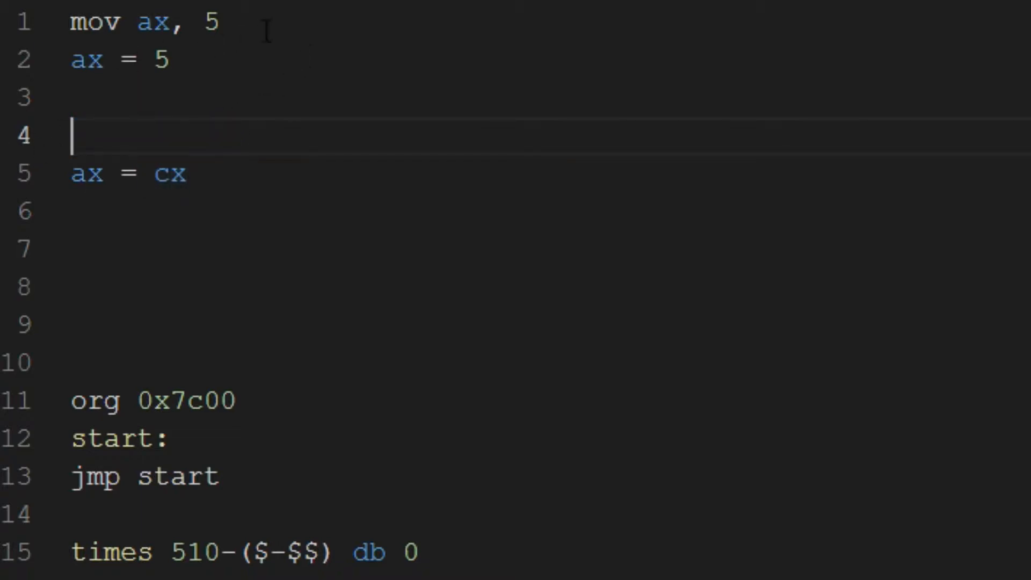
- Type ax = 5 and cx = 7, then rewrite the ax = cx line as mov ax, cx
text(ax = 5)
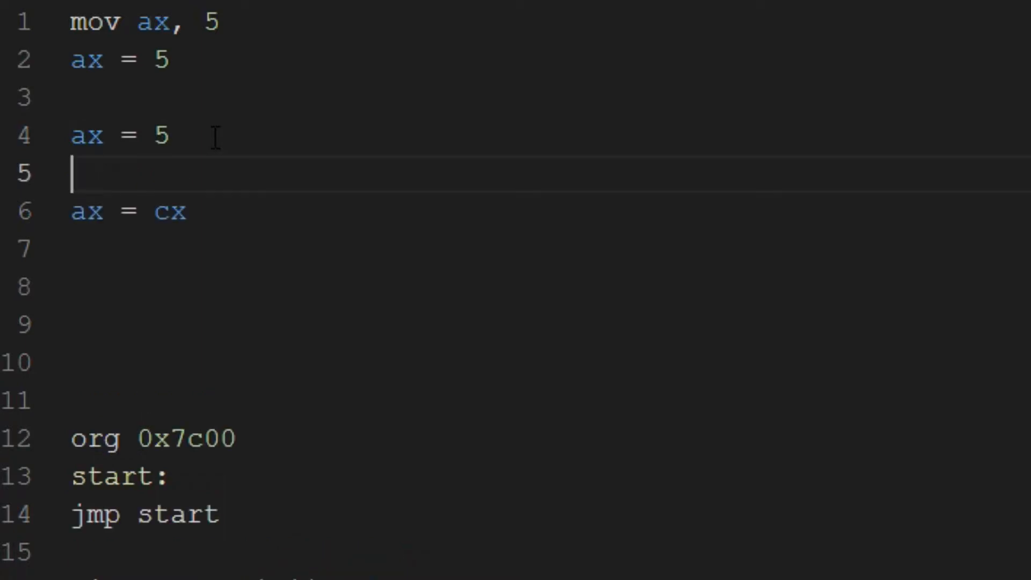
text(cx = 7)
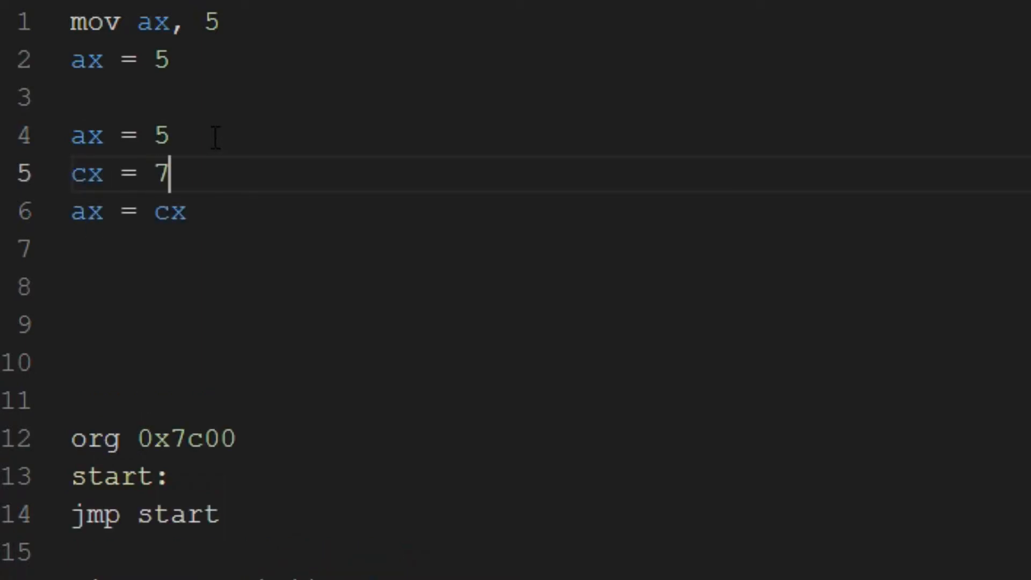
click(82, 211)
text(m)
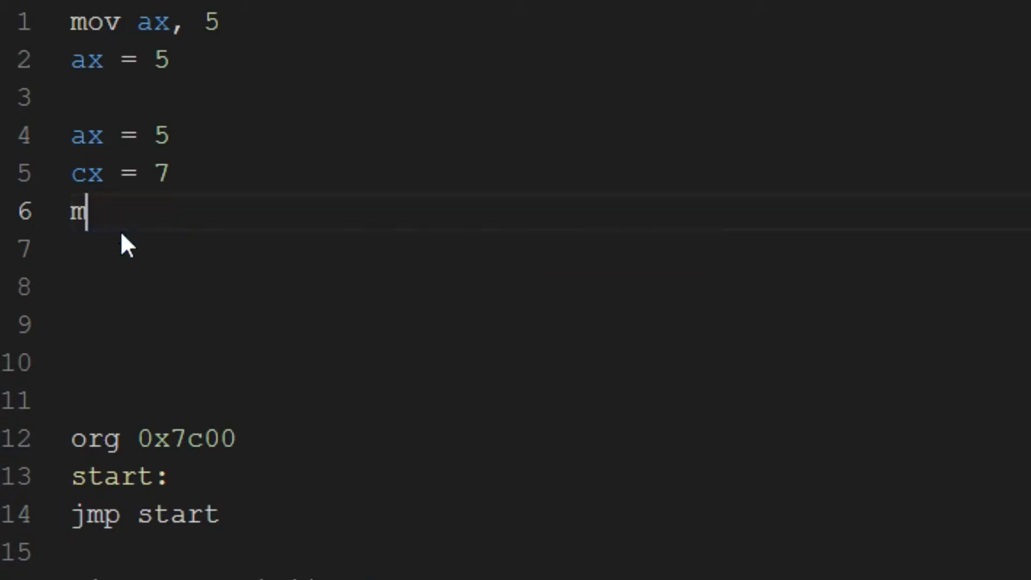
text(ov ax)
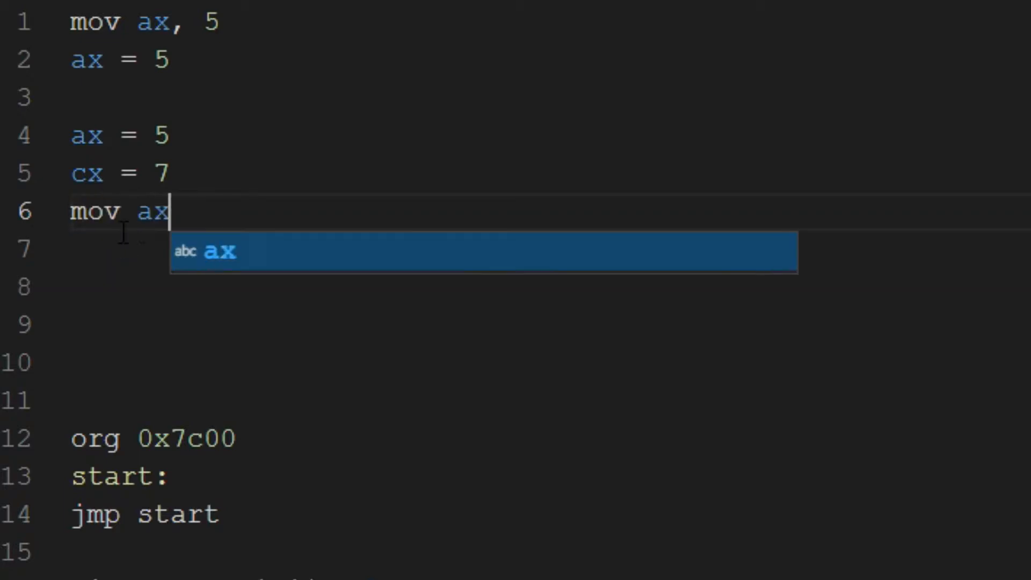
text(, cx)
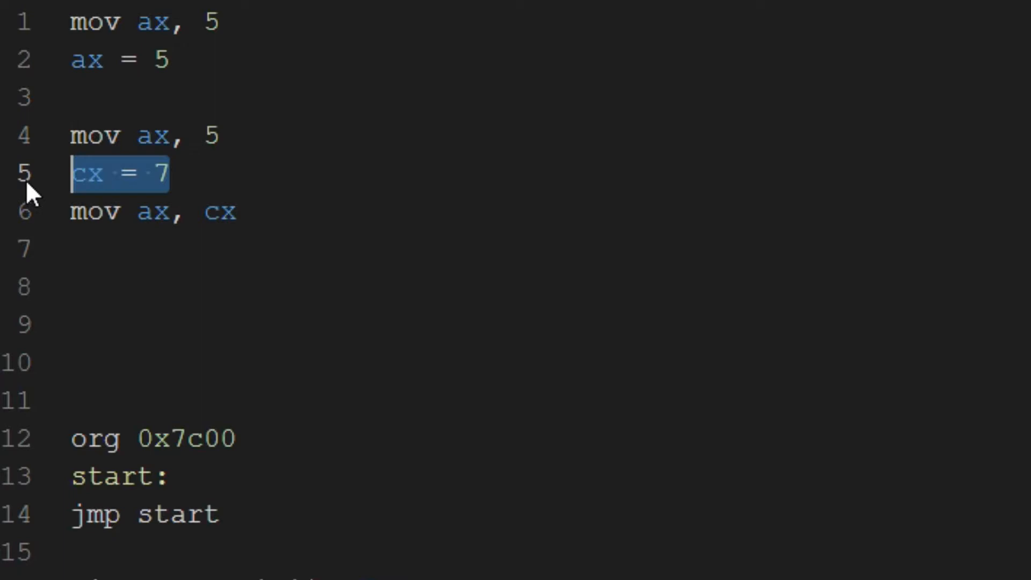
- Overwrite the cx = 7 line with mov cx, 7
text(mov cx,)
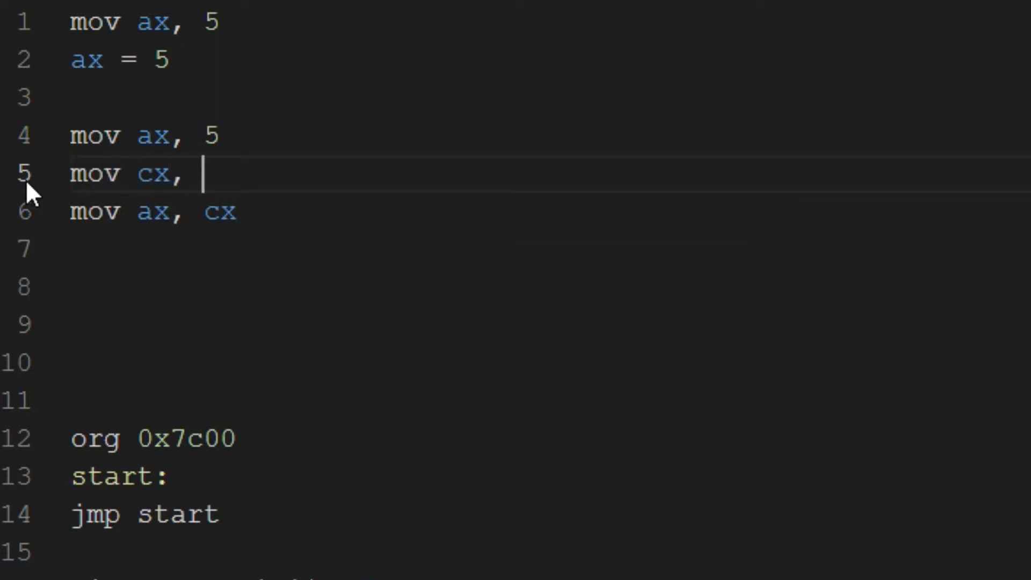
text(7)
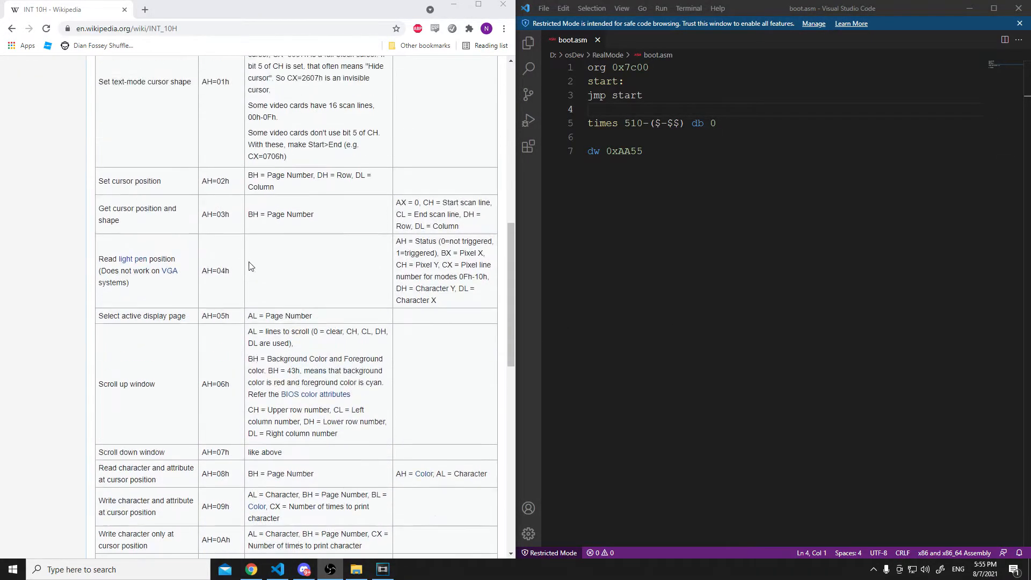
scroll(up, 3)
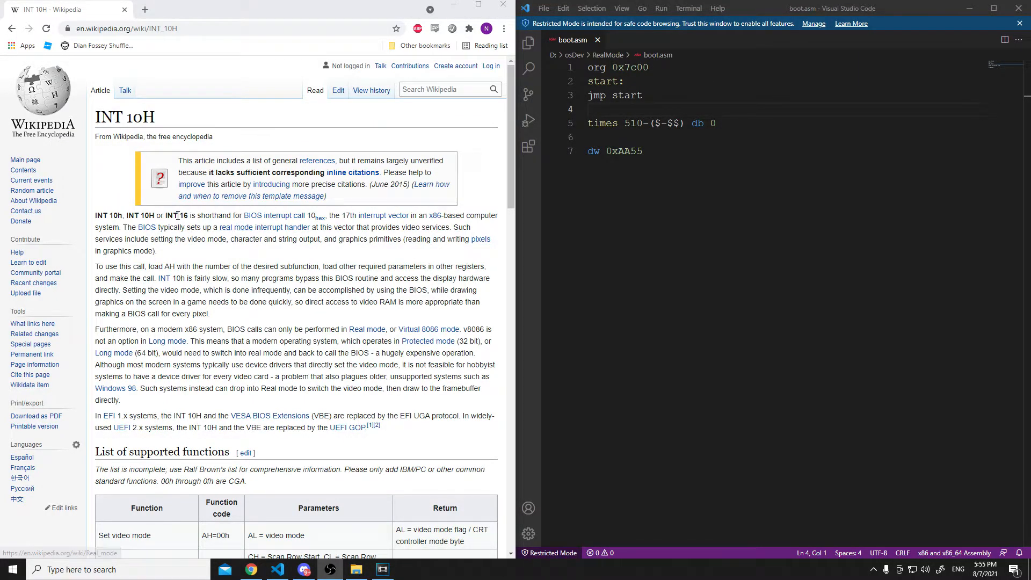
scroll(down, 3)
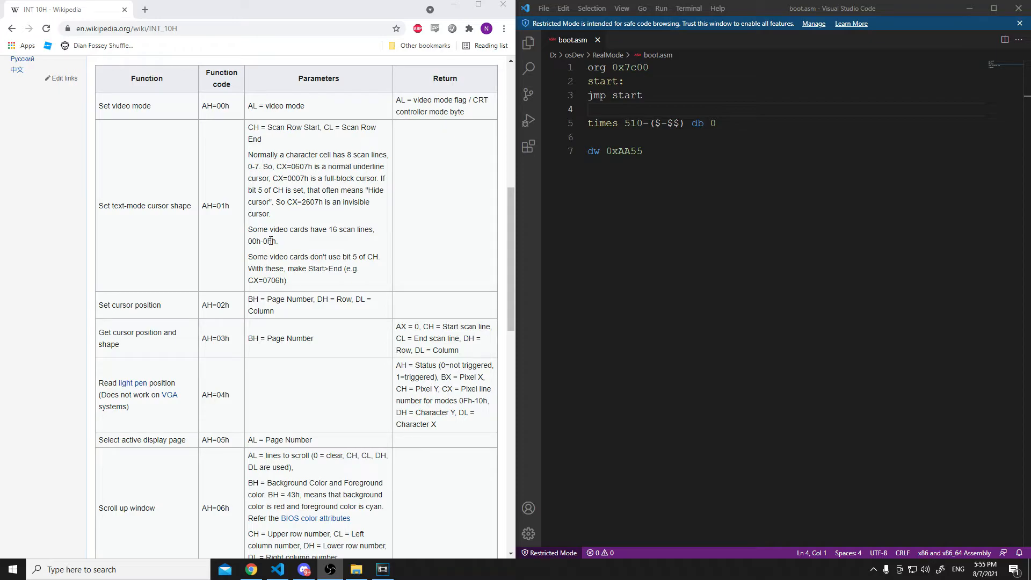
scroll(down, 3)
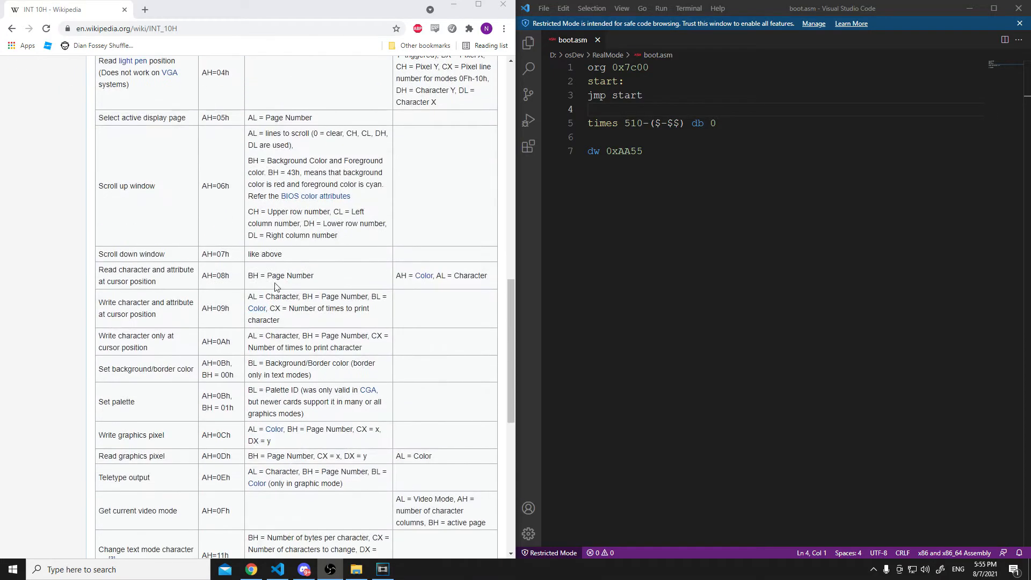
scroll(down, 3)
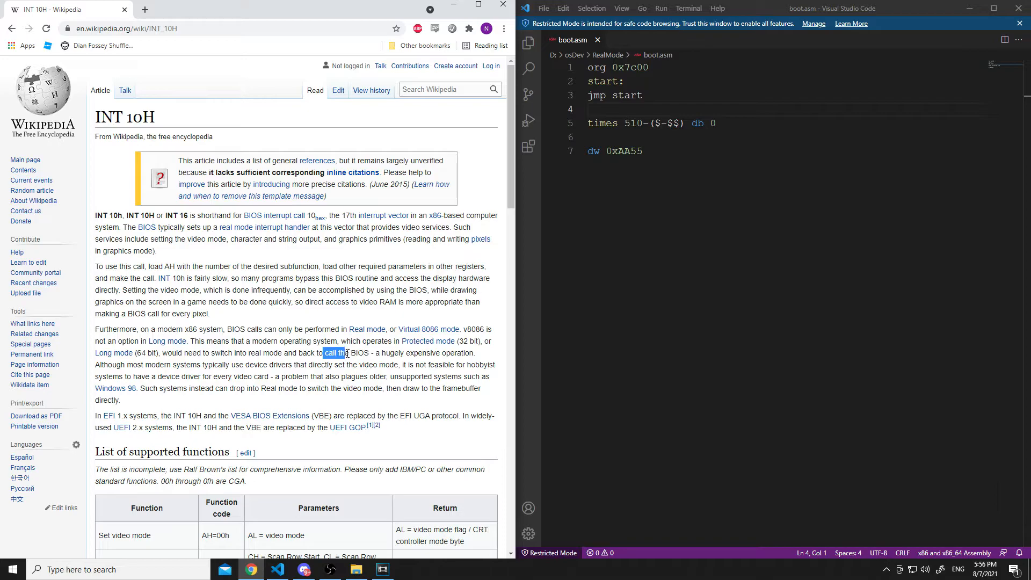
drag(323, 354, 370, 354)
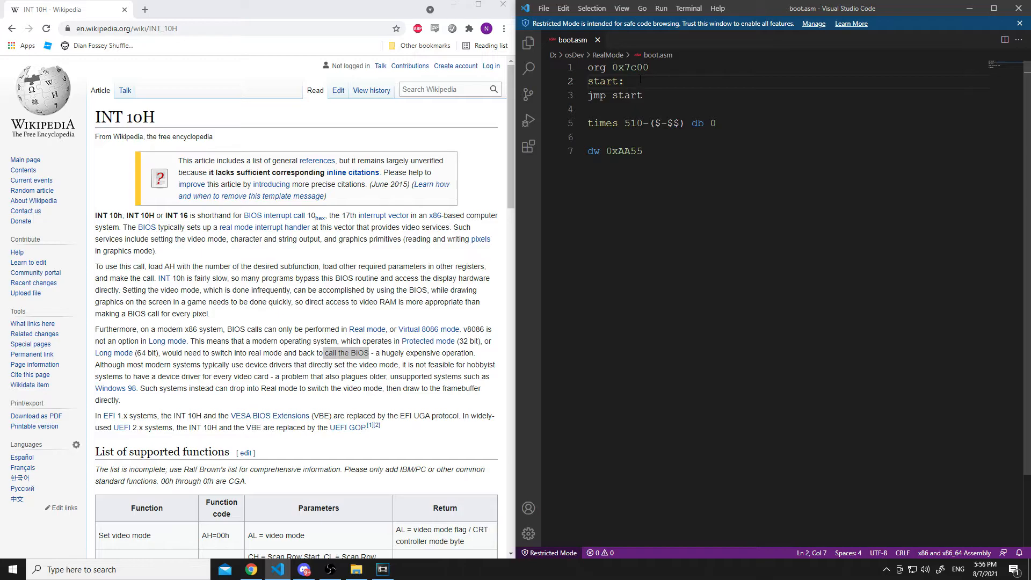
- Insert mov ah, 0x0e on a new line under the start: label in boot.asm
key(Enter)
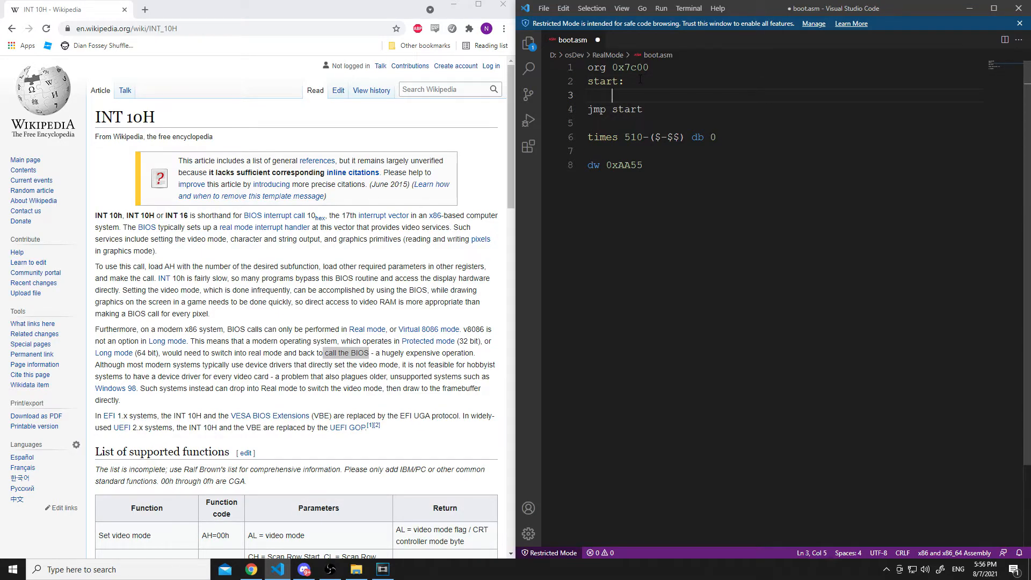
text(mov)
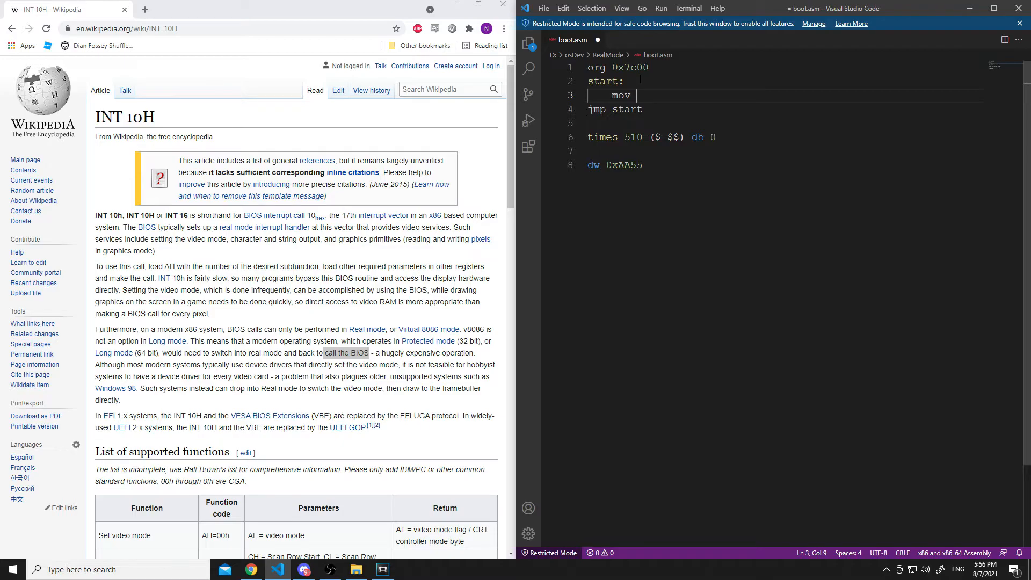
text(ah)
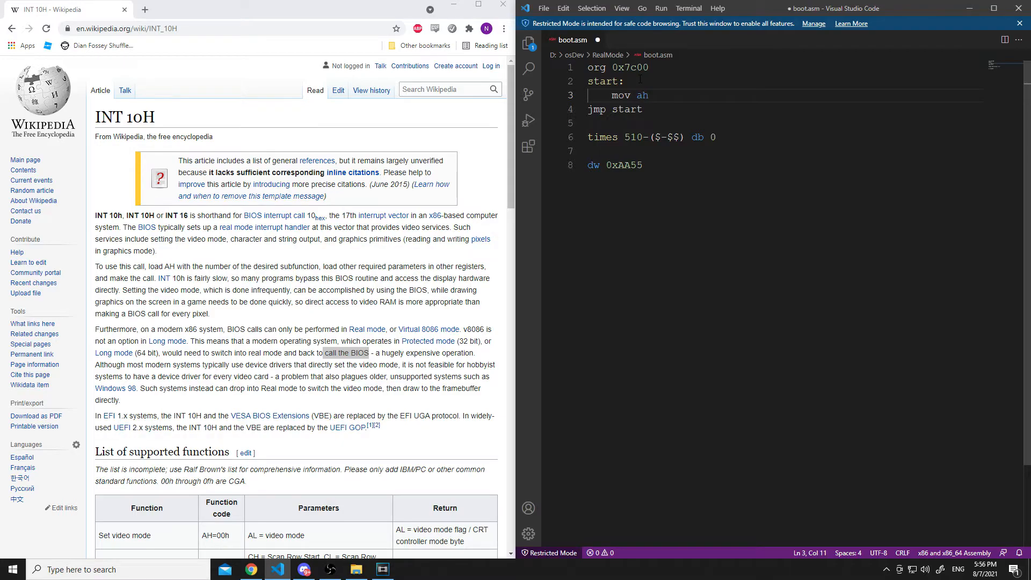
text(,)
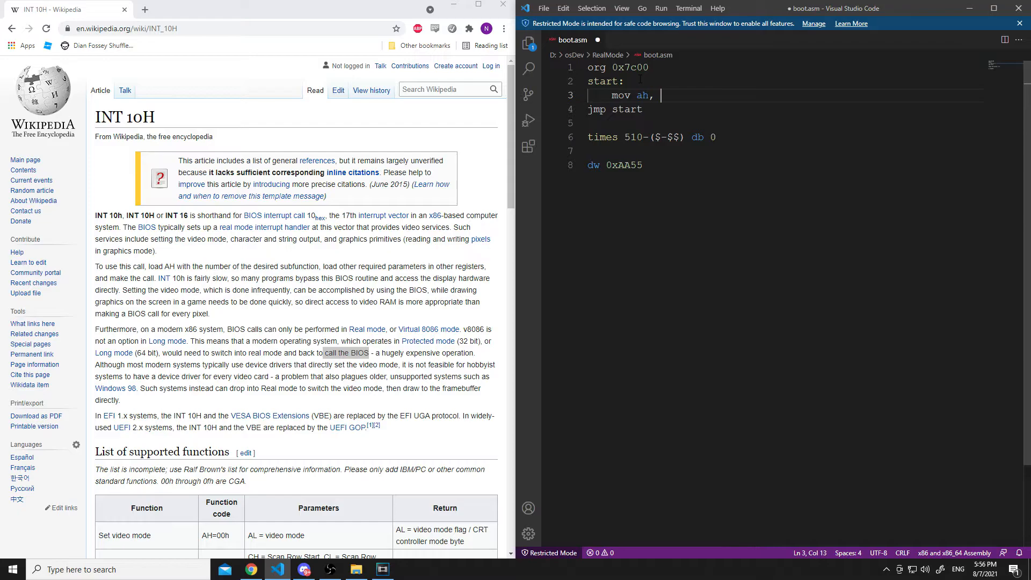
text(0x0e)
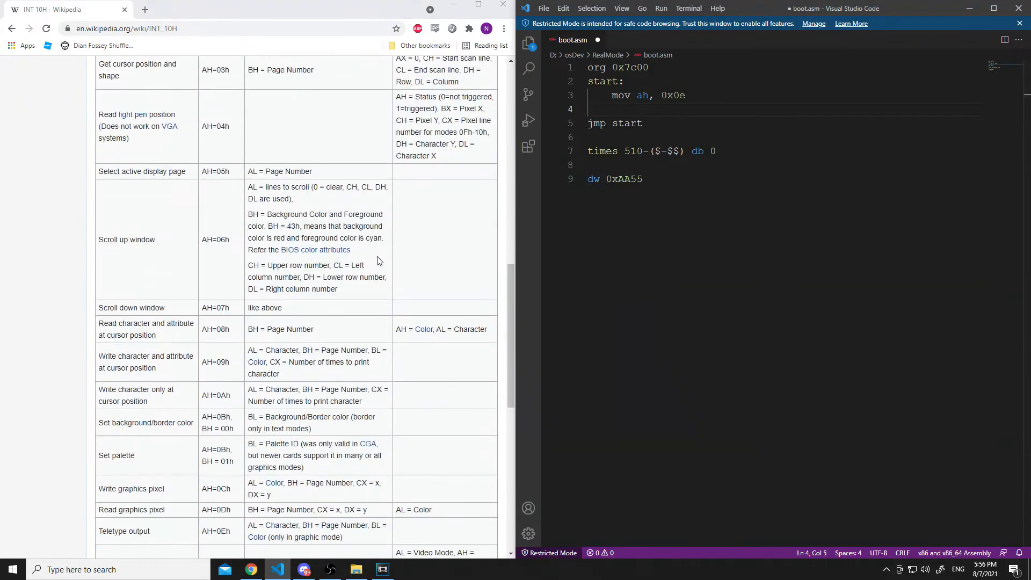
scroll(down, 3)
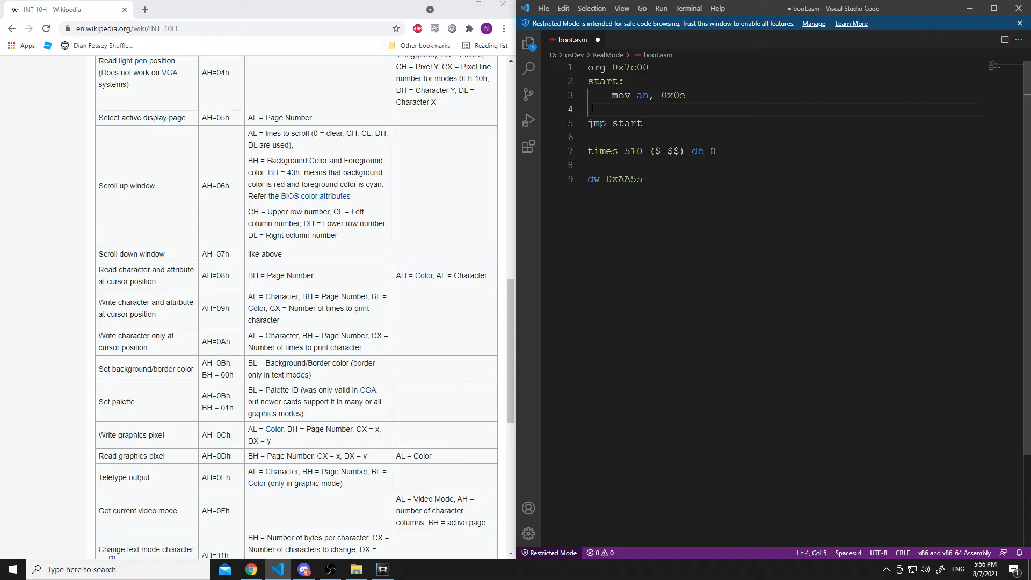
- Type mov al, 'e' below mov ah, 0x0e, deleting the stray f characters
text(mov)
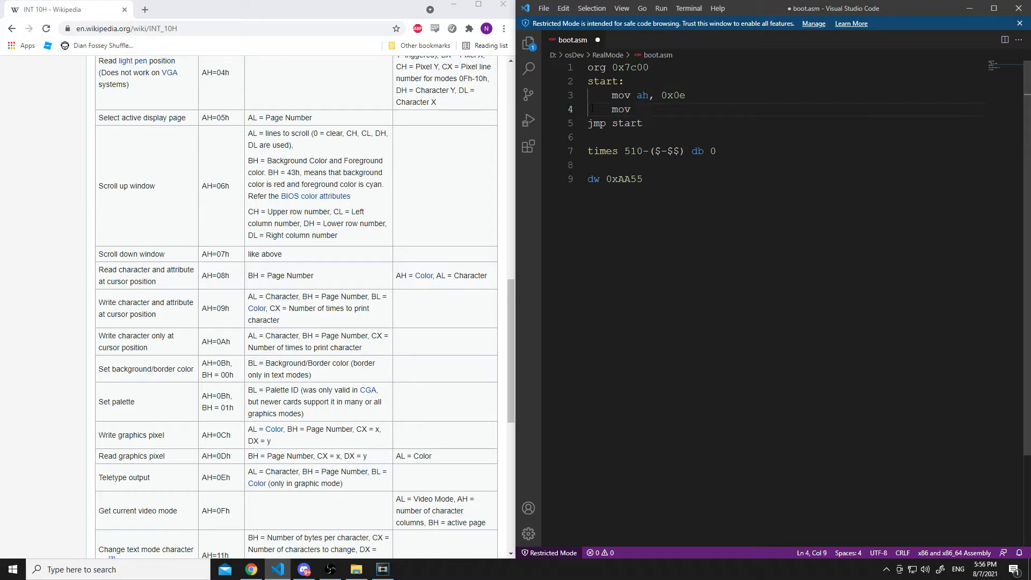
text(al, ')
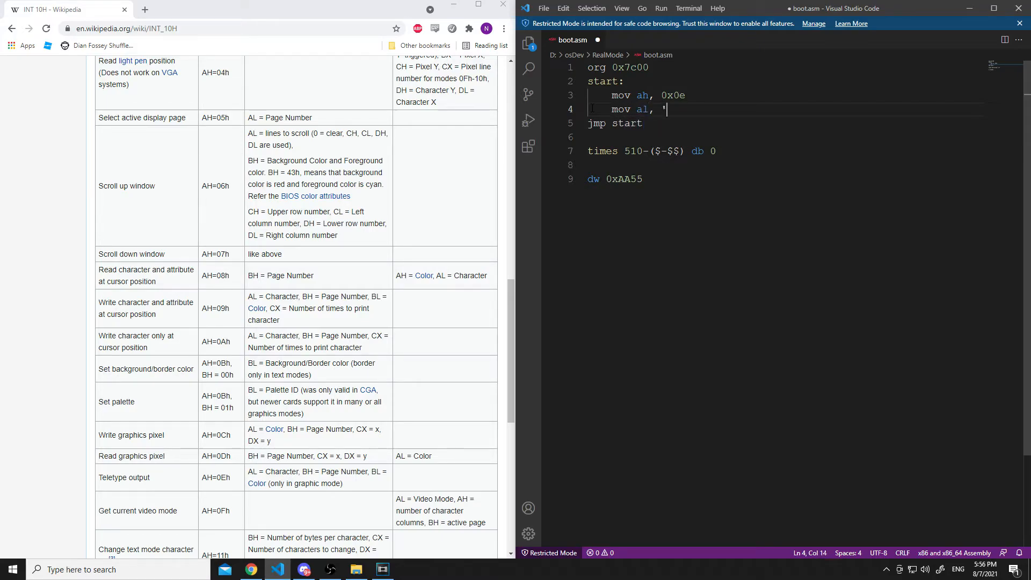
text(e')
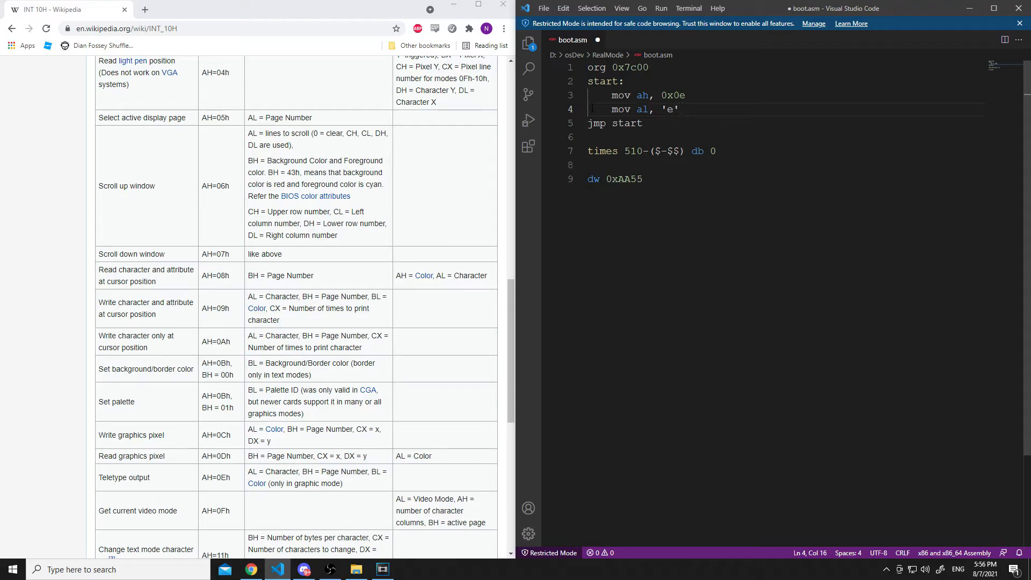
text(f)
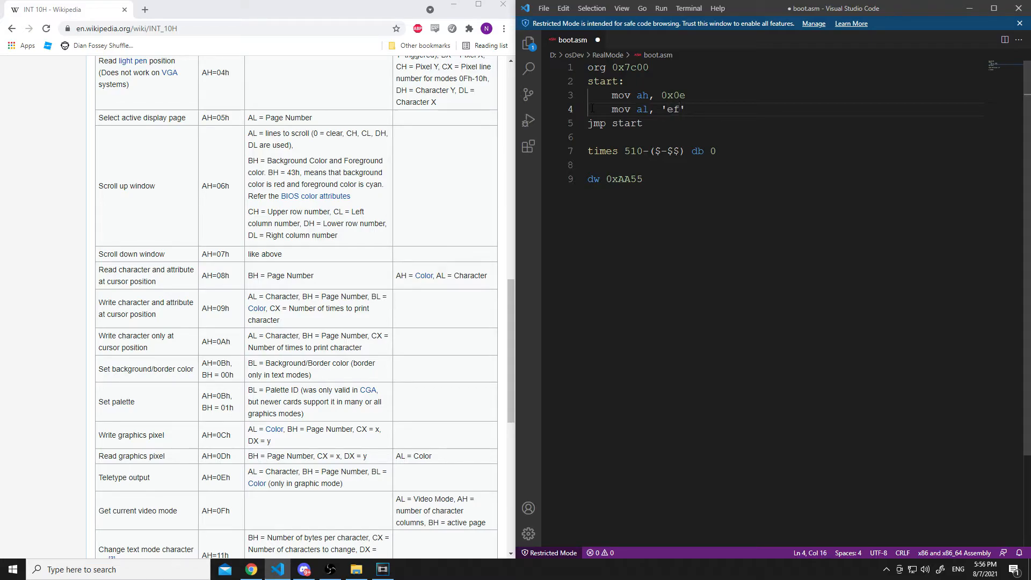
key(Backspace)
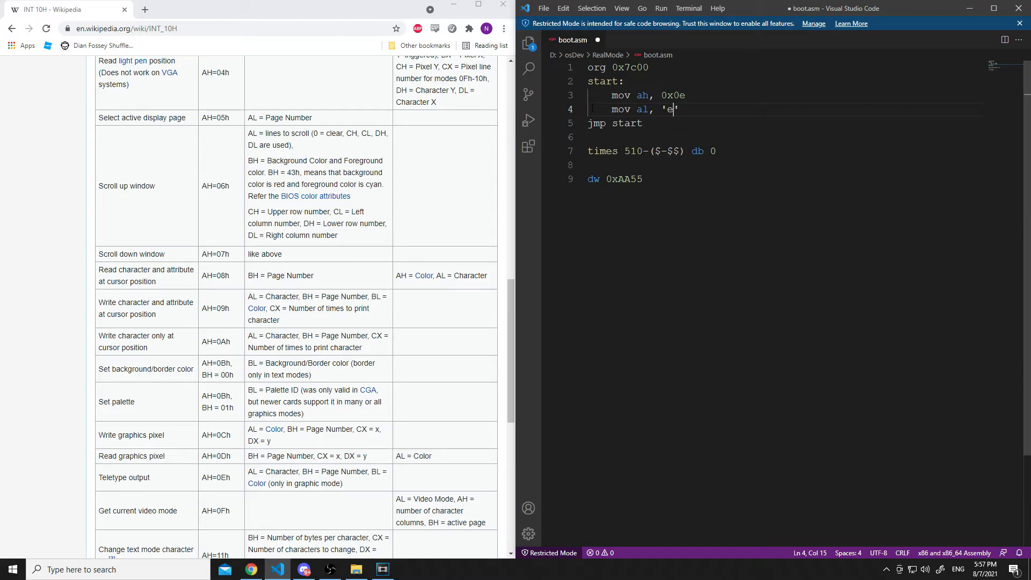
text(f)
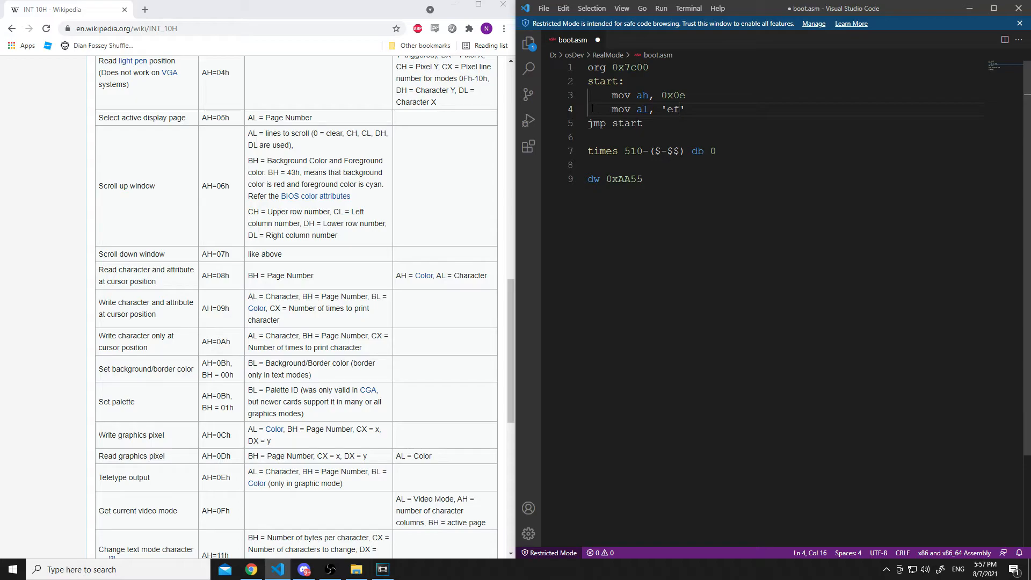
key(Backspace)
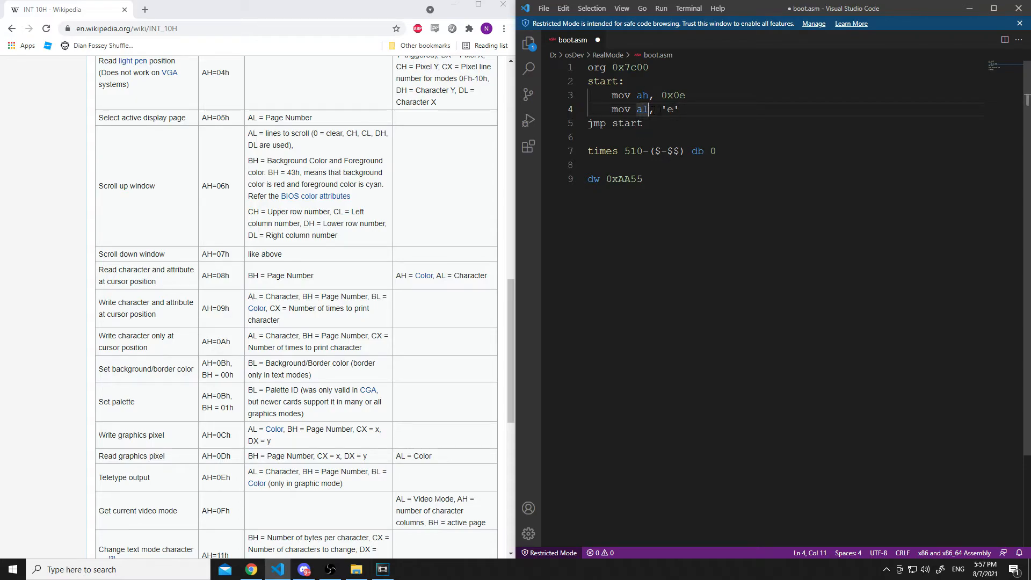
click(641, 124)
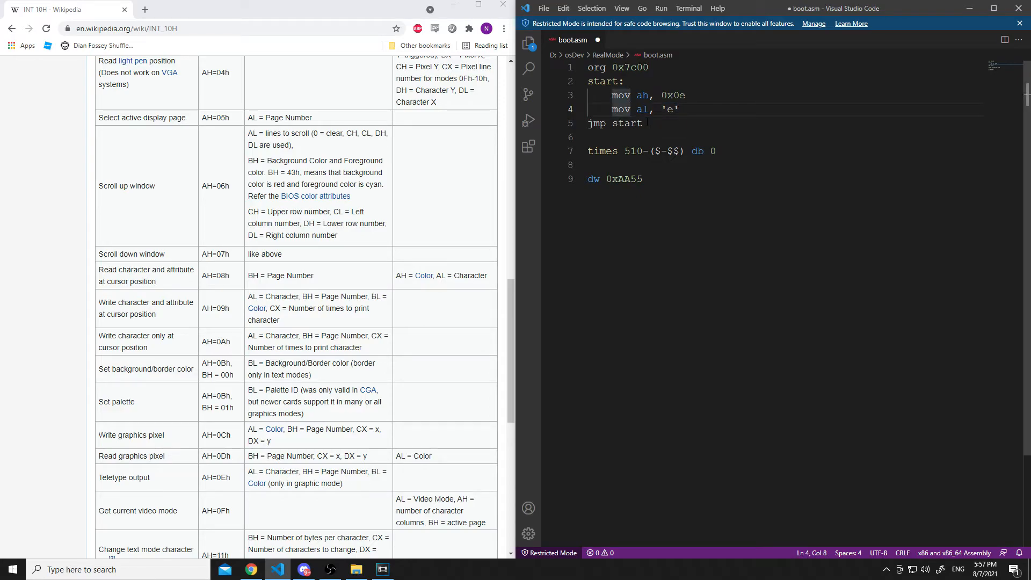
- Add int 0x10 on the next line, retyping the mistyped interrupt number
text(int)
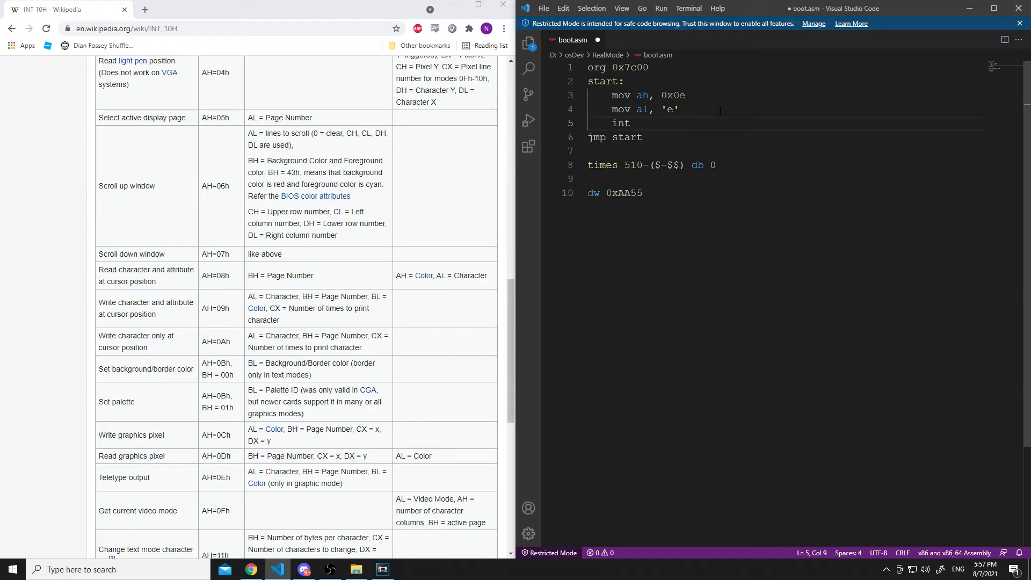
text(0x10)
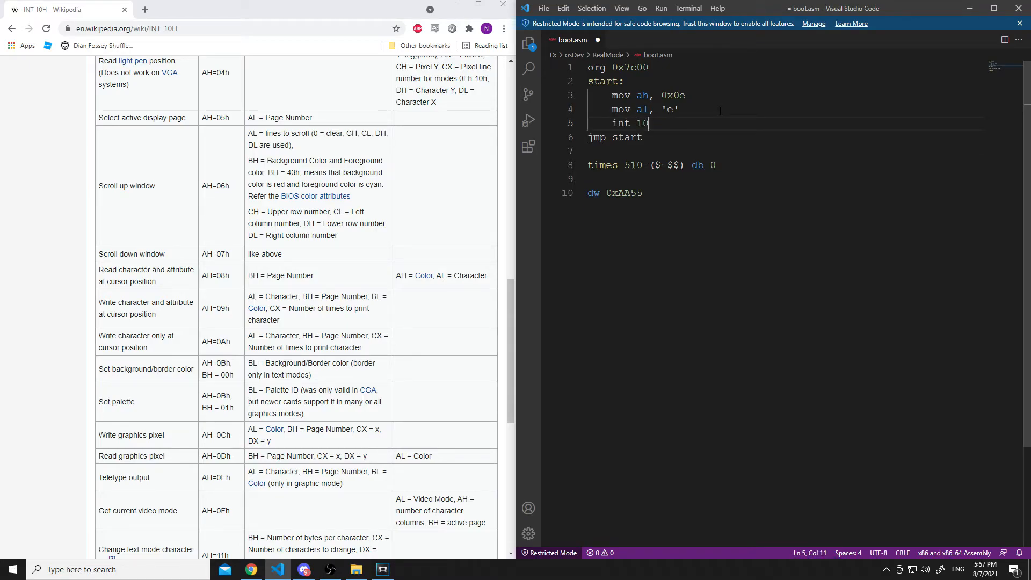
key(BackSpace)
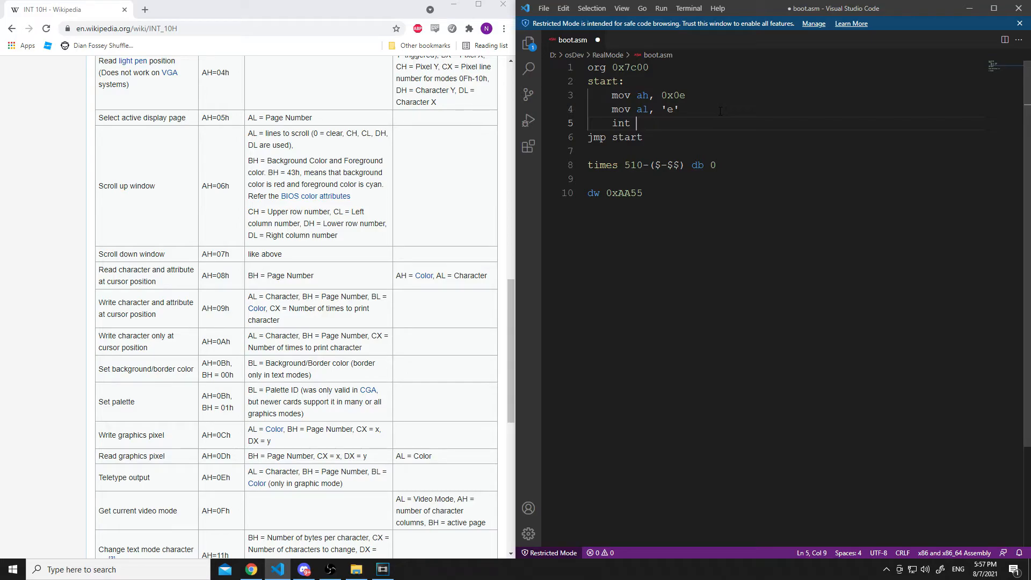
text(0x10)
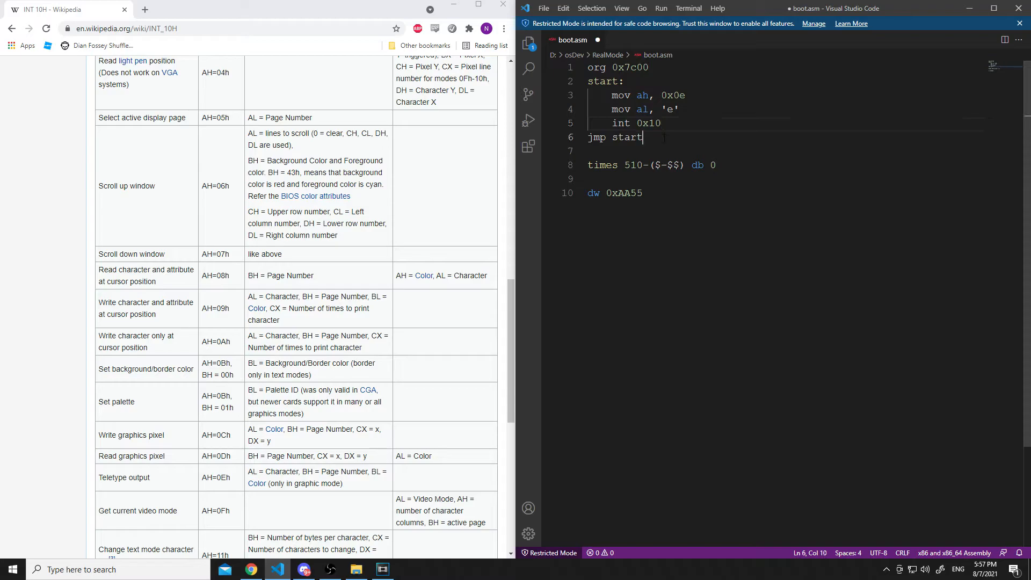
triple_click(615, 138)
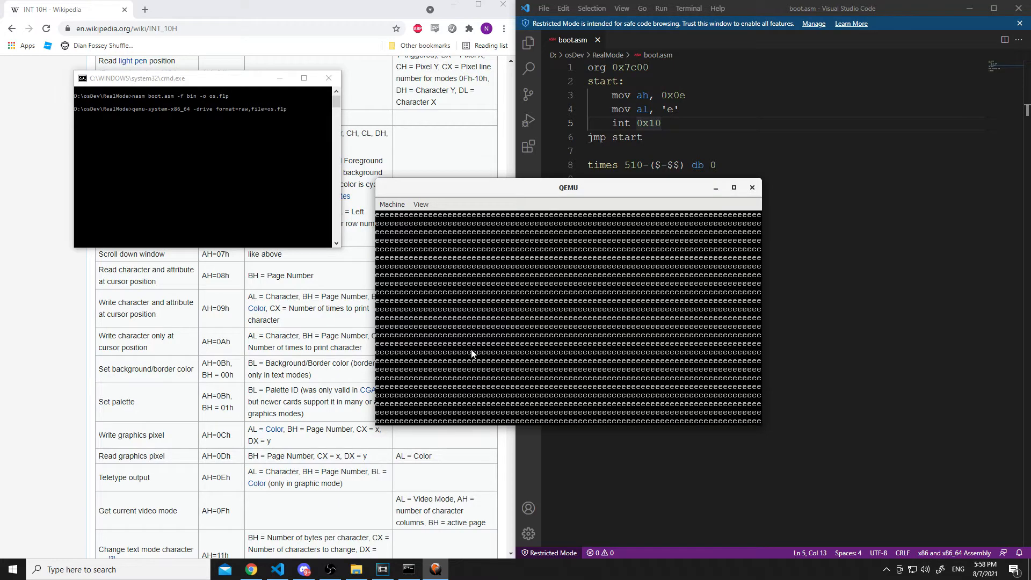
mouse_move(554, 321)
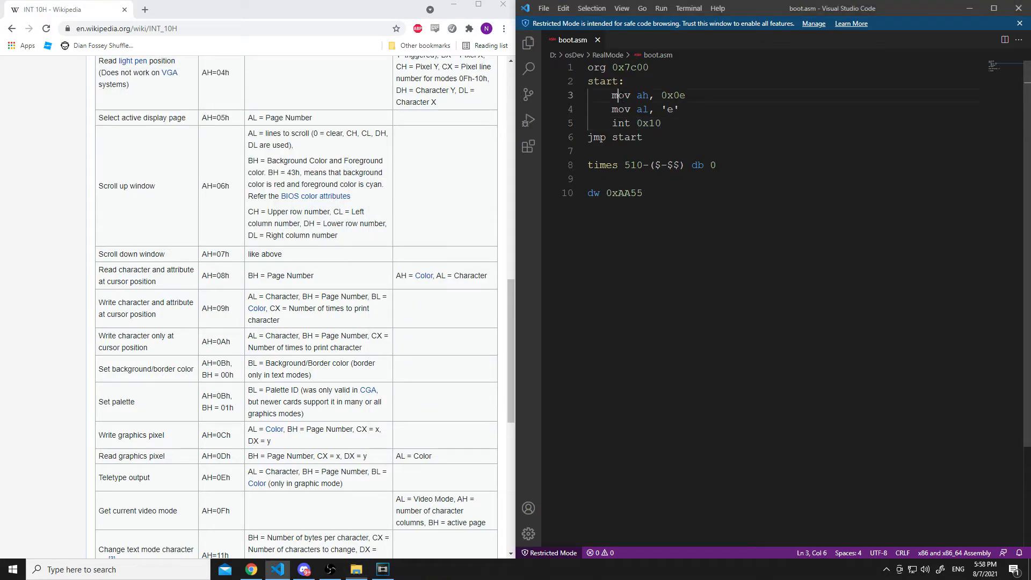
- Remove jmp start and add a halt: label followed by jmp halt
double_click(603, 81)
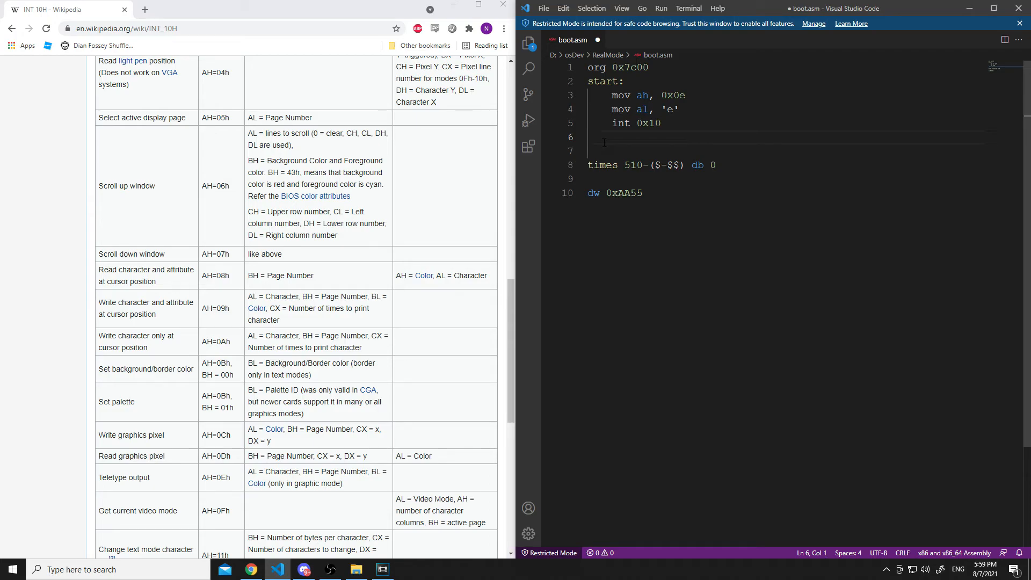
text(halt:)
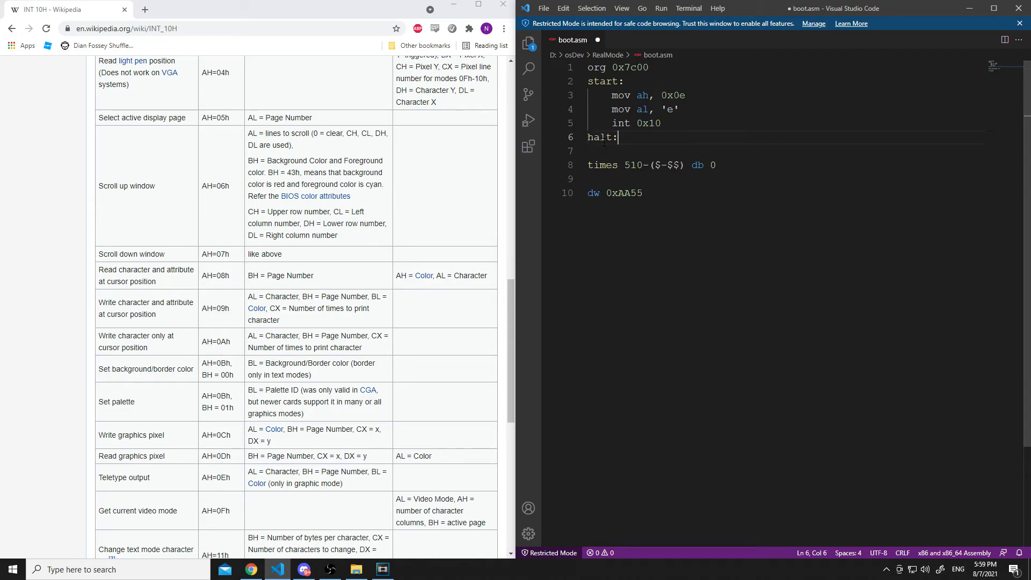
text(jmp halt)
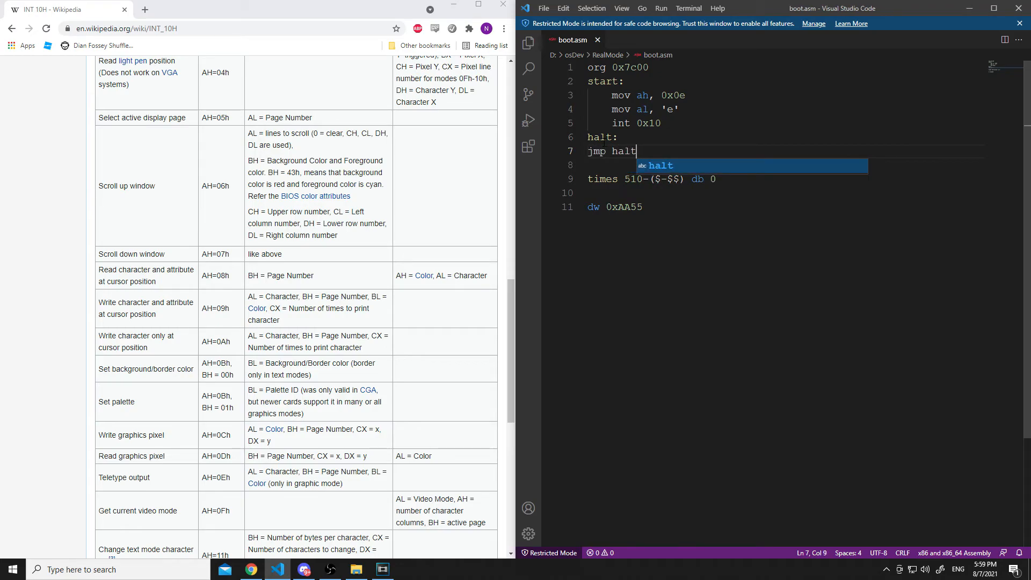
click(355, 569)
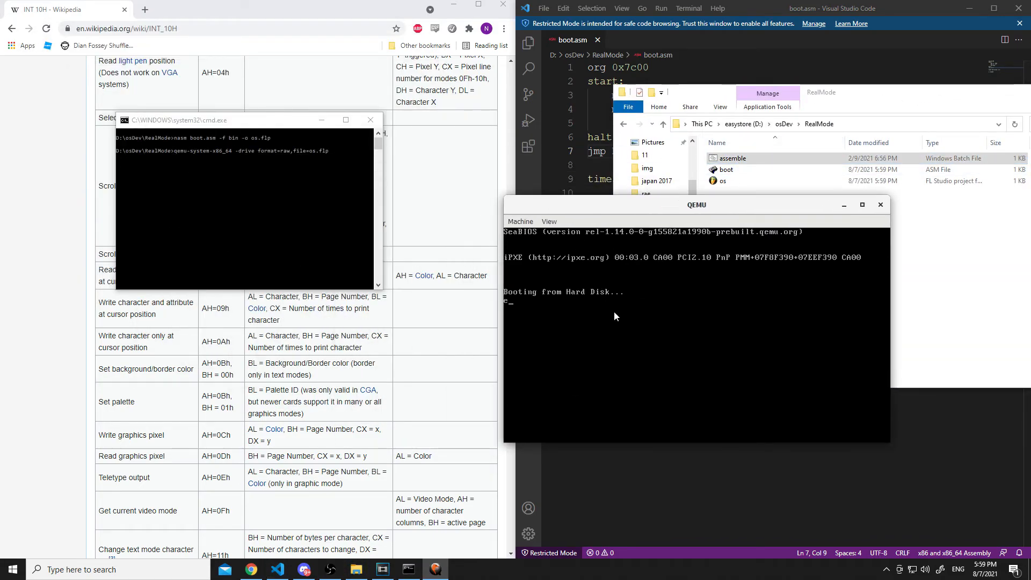
mouse_move(508, 307)
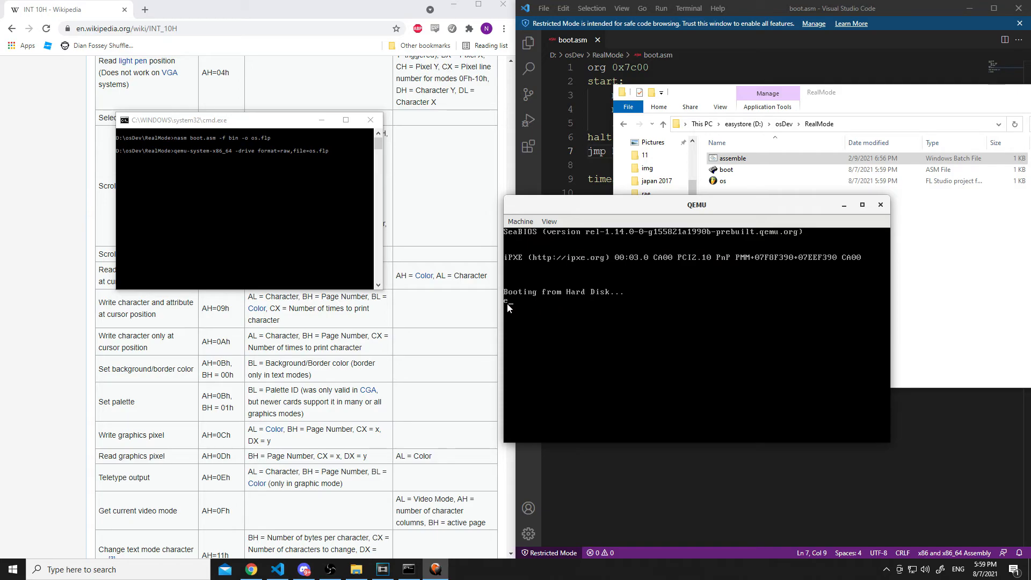
mouse_move(618, 328)
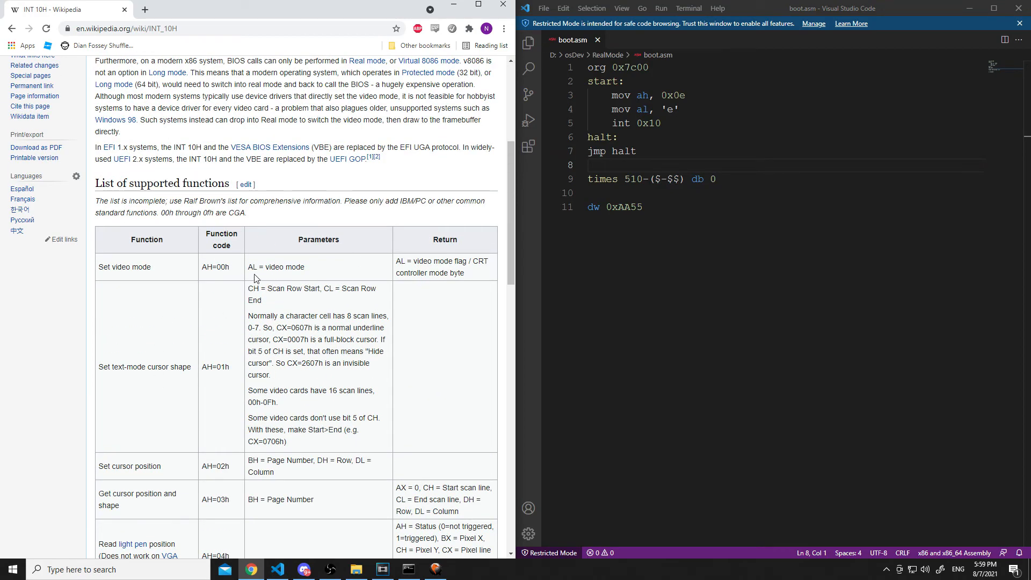
- Scroll the INT 10H Wikipedia page through the functions table toward See also
scroll(down, 3)
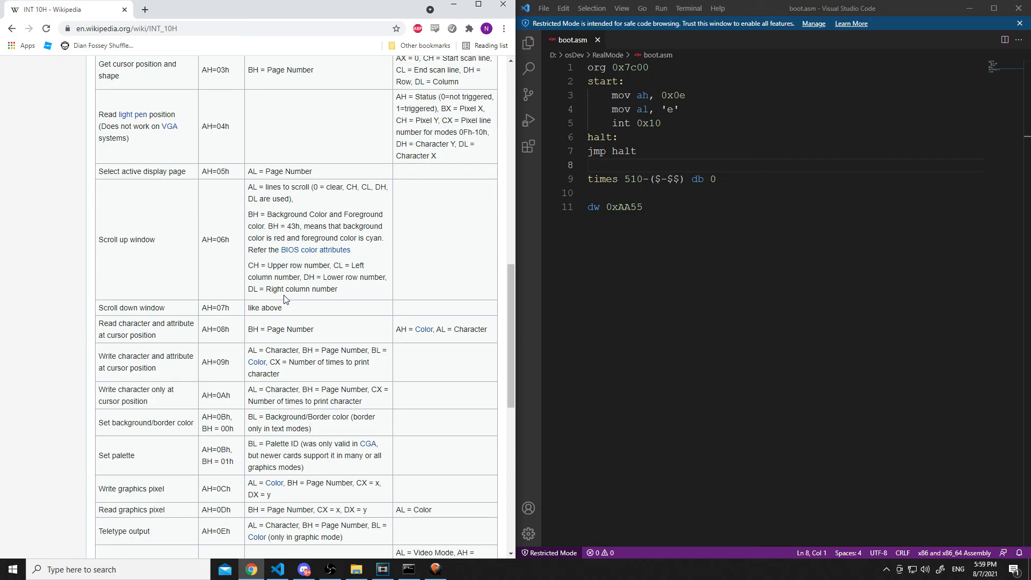
scroll(down, 3)
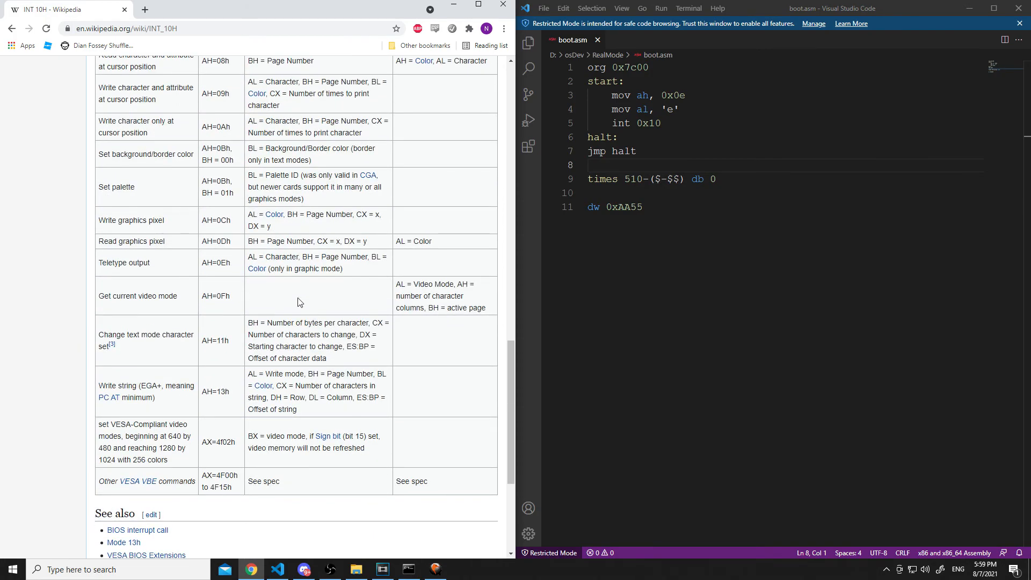